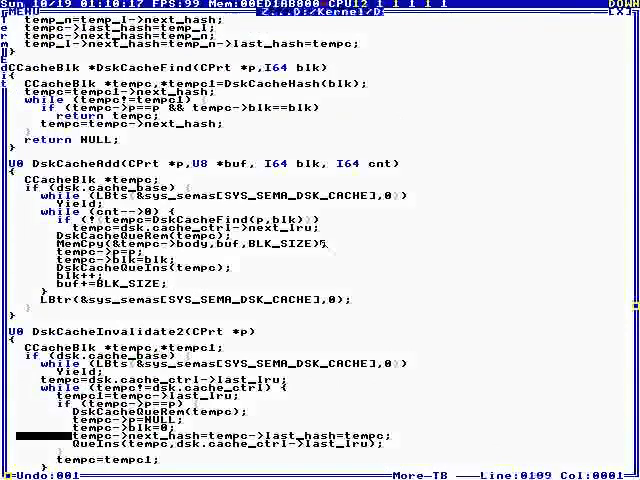
scroll("down", 3)
type("F(\"DI")
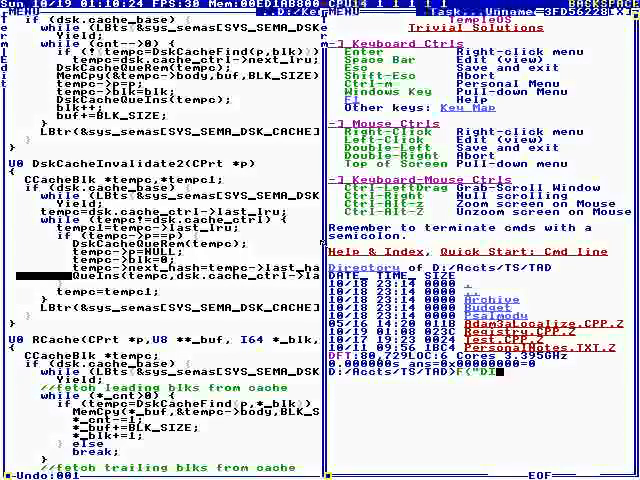
type("DSKCACHE")
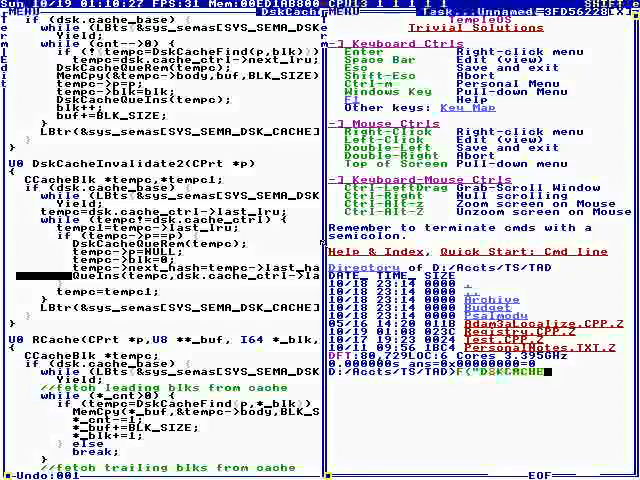
type("HW")
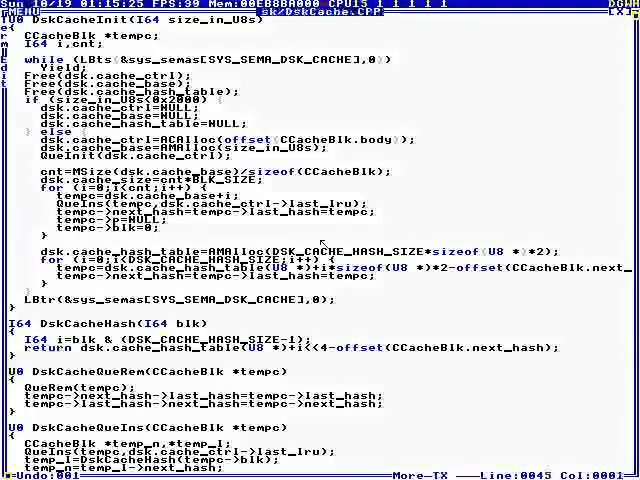
scroll("down", 3)
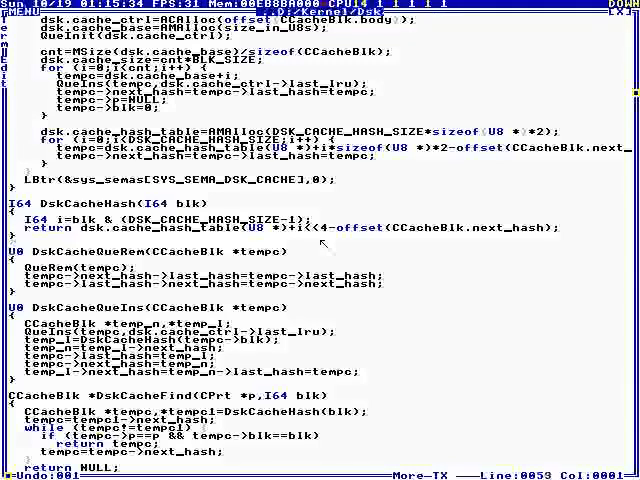
scroll("down", 3)
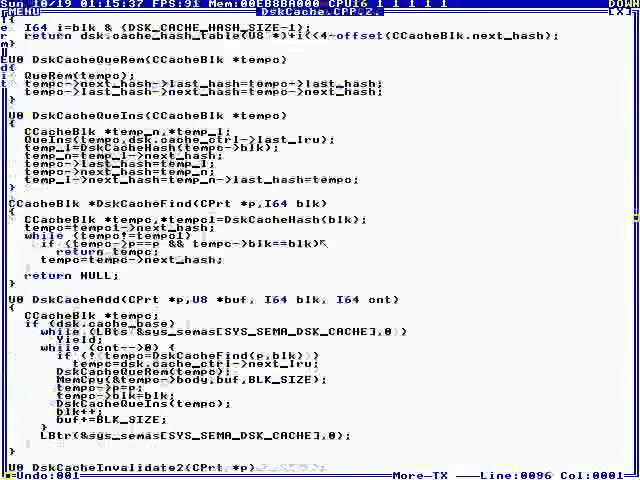
scroll("down", 3)
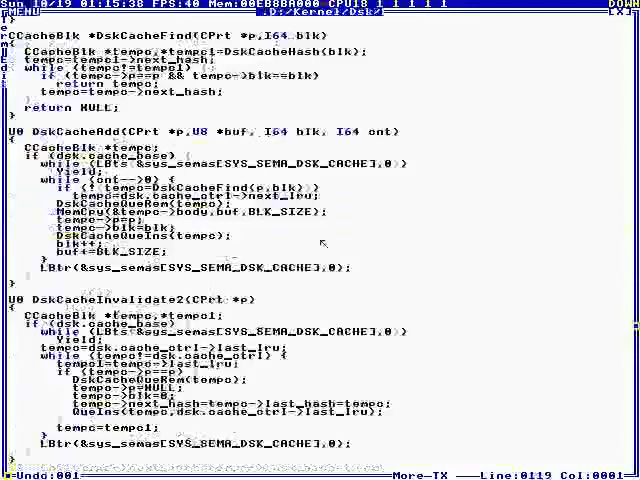
scroll("down", 3)
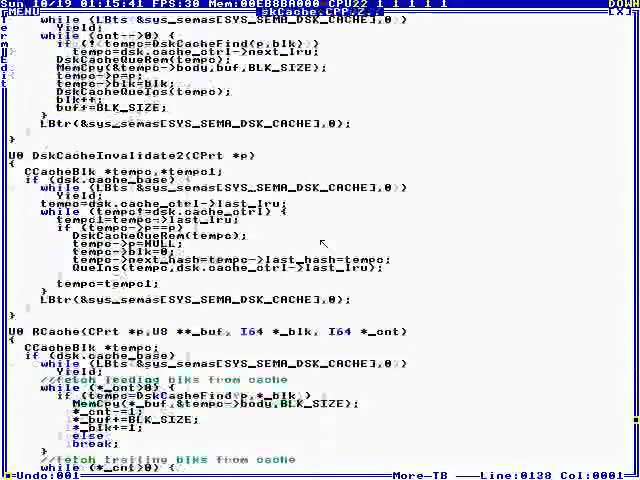
scroll("down", 3)
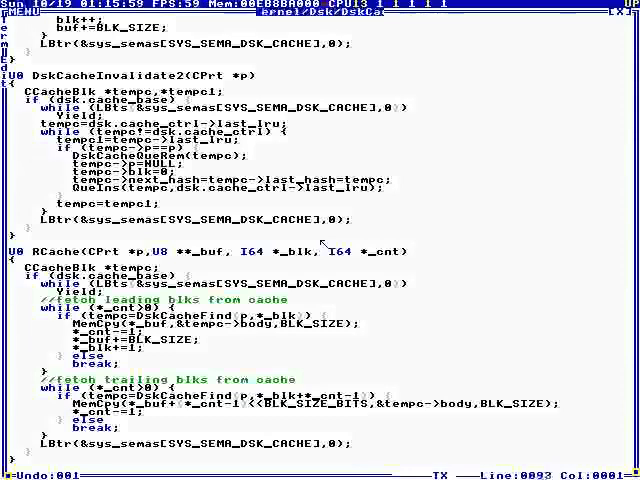
scroll("down", 3)
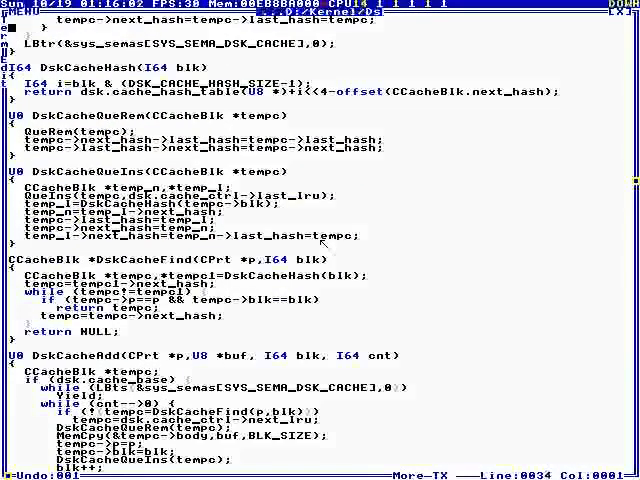